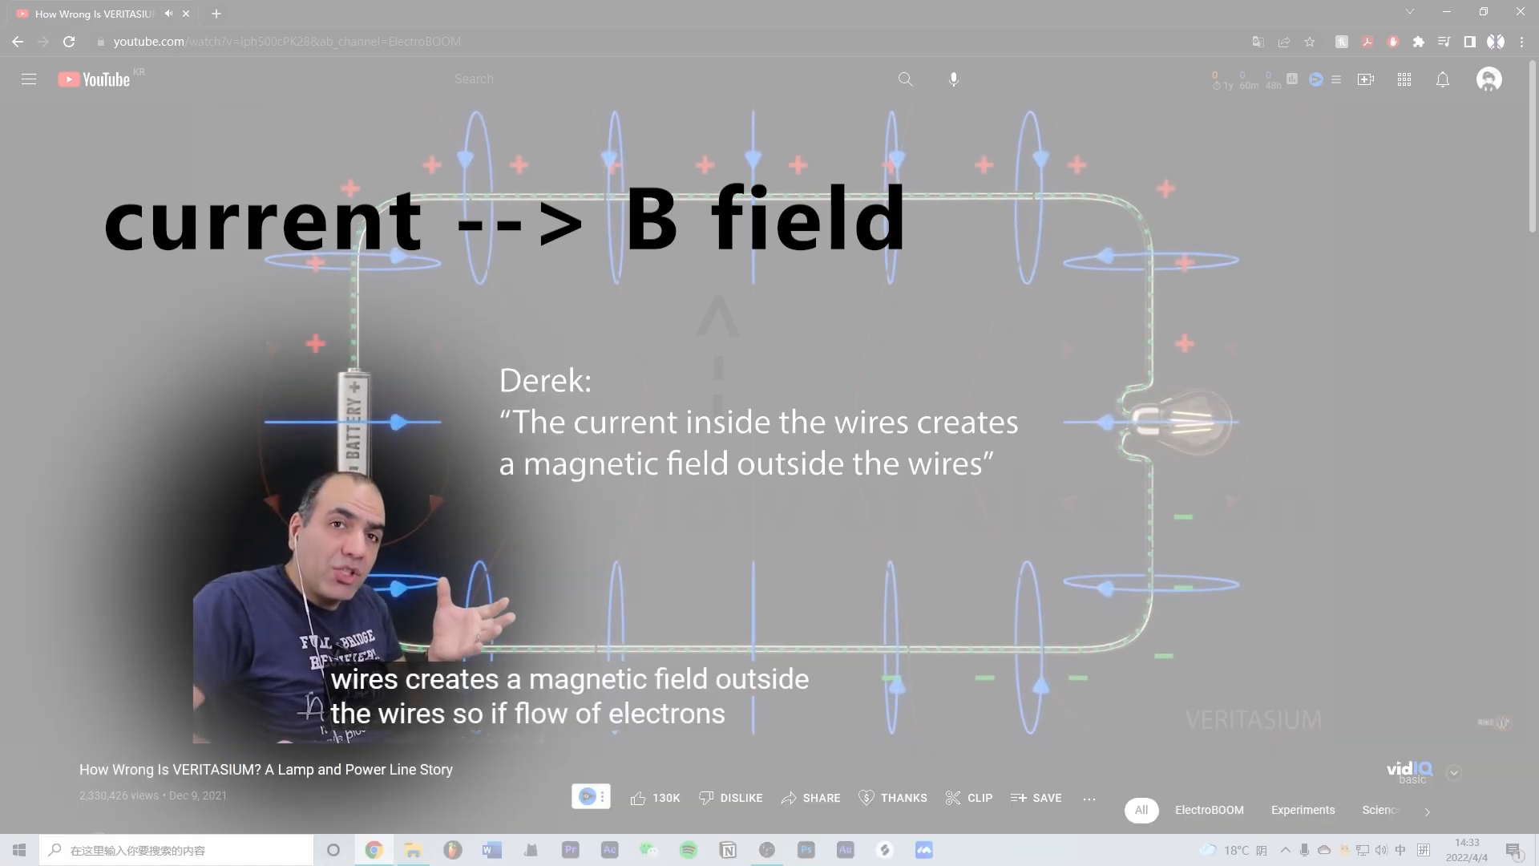
Step: Scroll down the page while the 'Veritasium is Right?' video plays toward 3:43
scroll(down, 3)
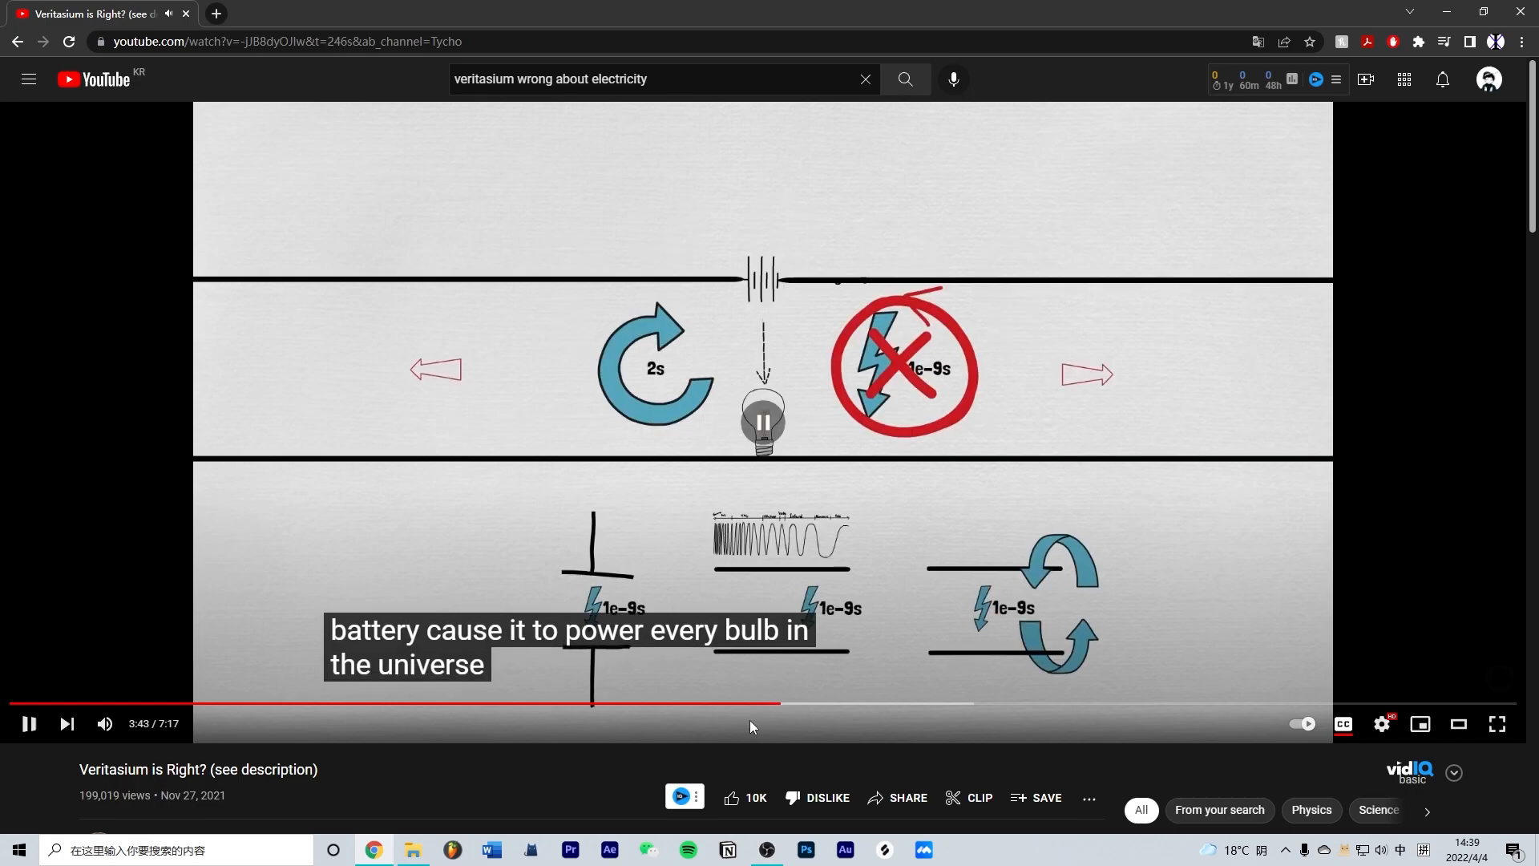
Step: Pause the video at 3:43, then resume playback toward 4:06
click(27, 723)
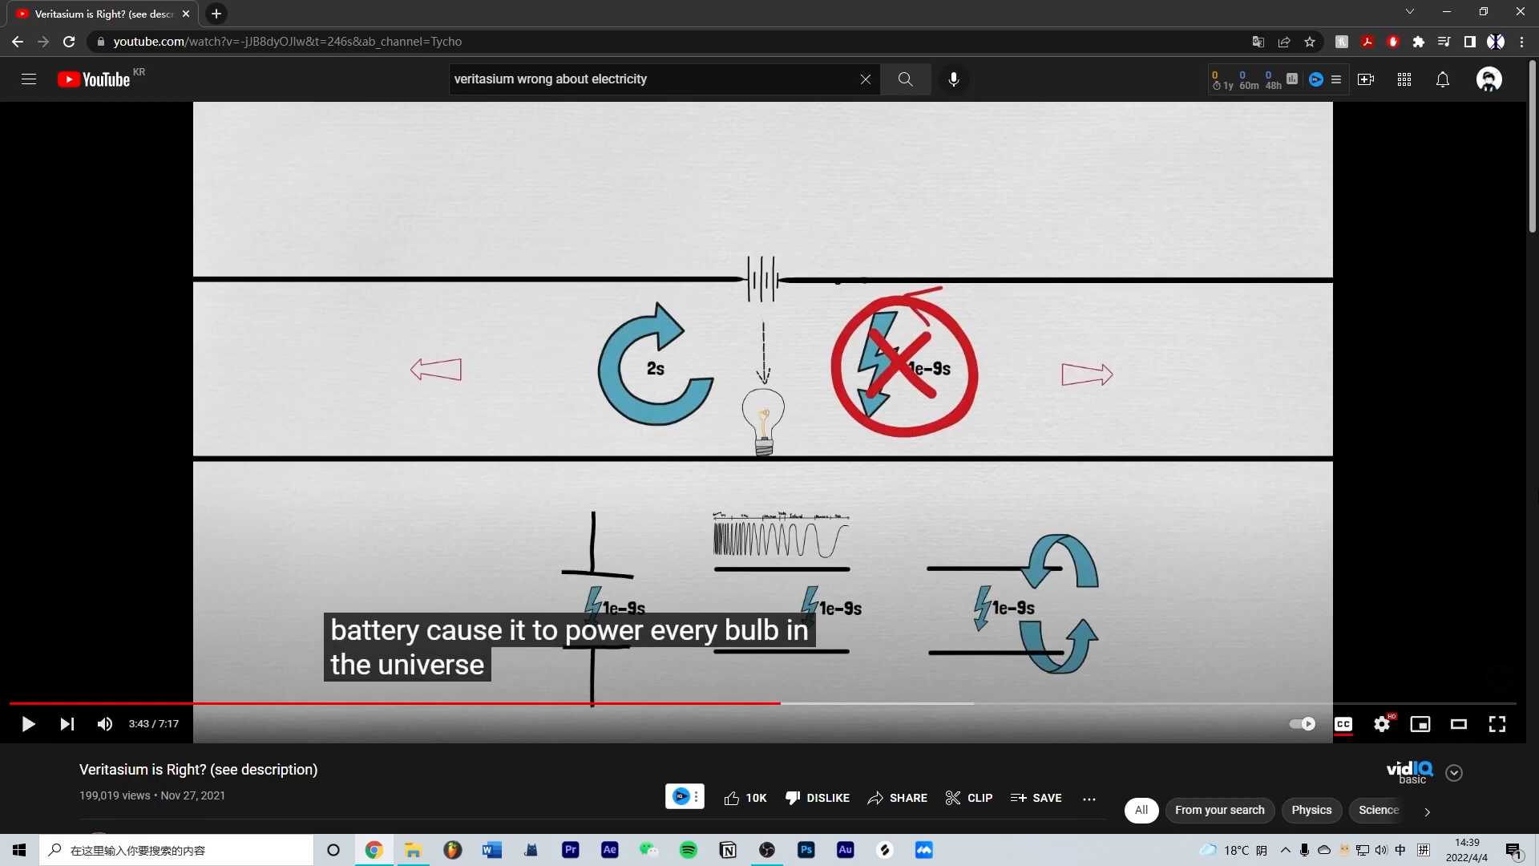
click(1496, 723)
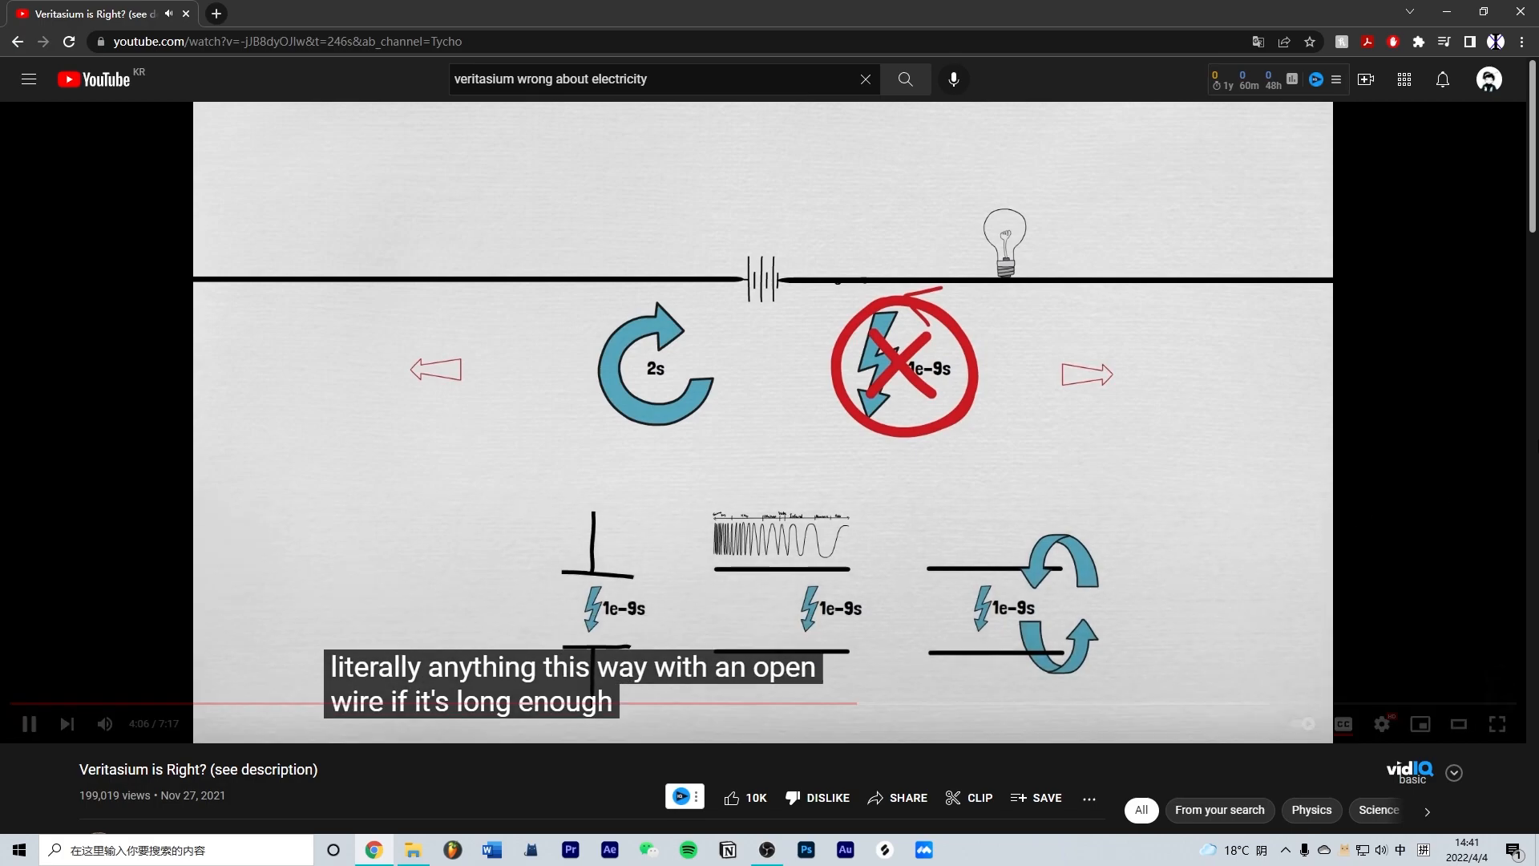
Step: Pause the video at 4:06 on the battery-and-bulb diagram
click(28, 723)
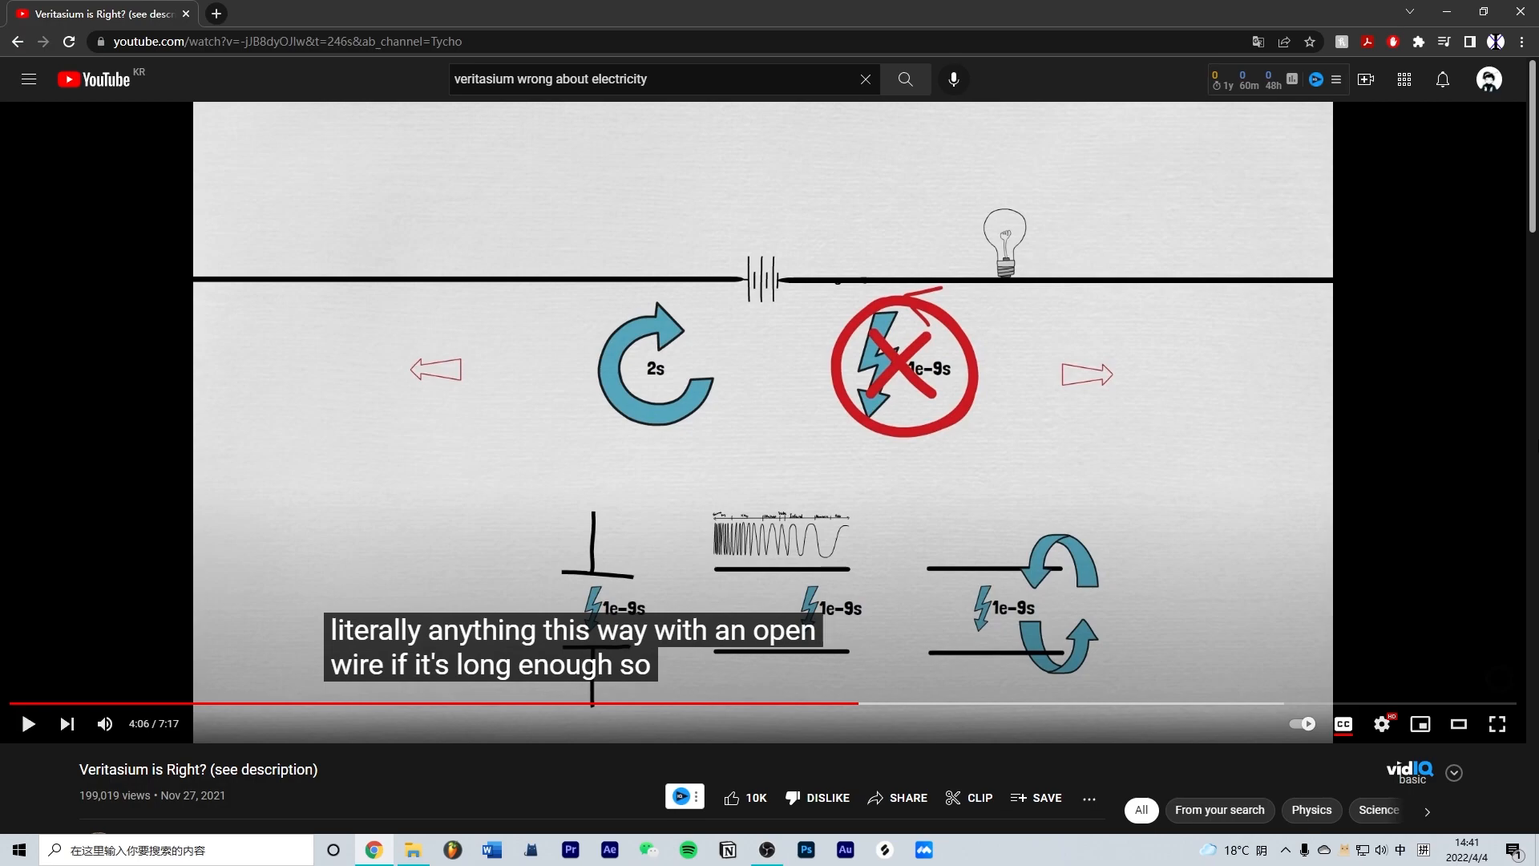